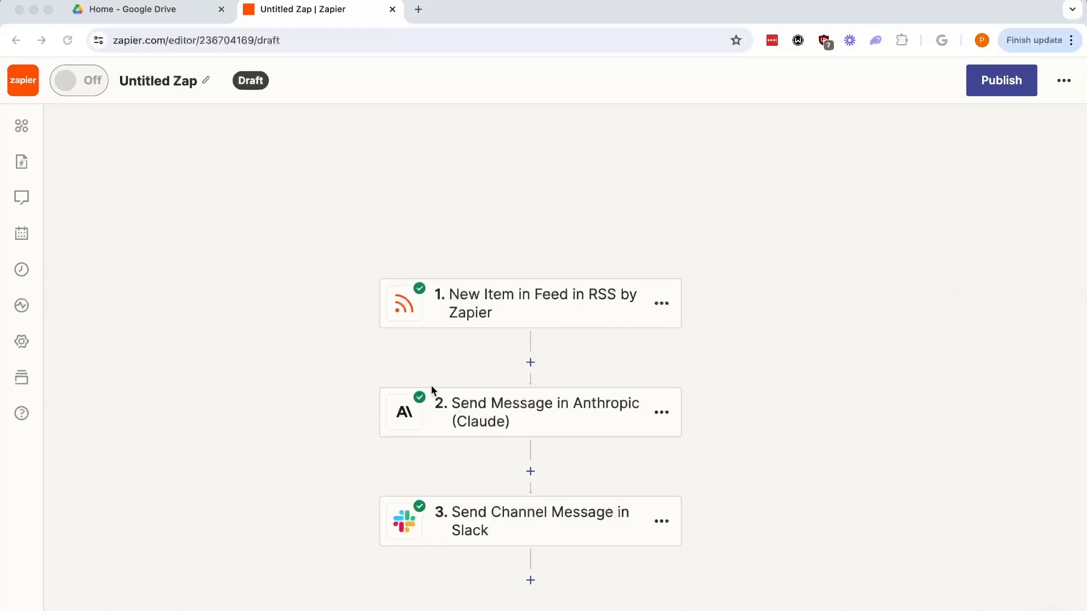
mouse_move(520, 422)
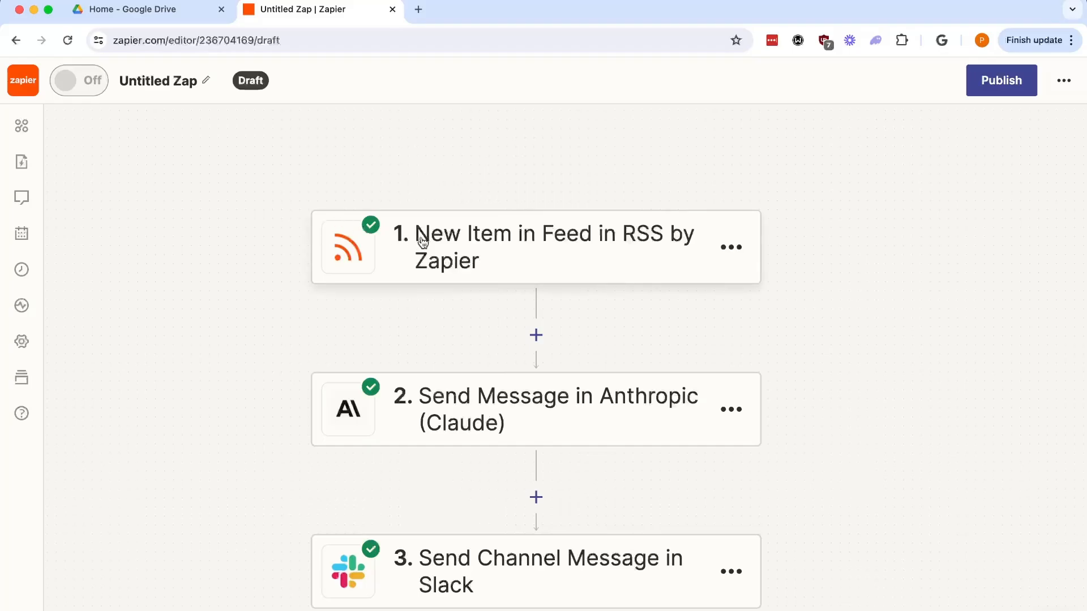
View the RSS trigger, then the Anthropic Send Message step's User Message scoring prompt.
click(536, 247)
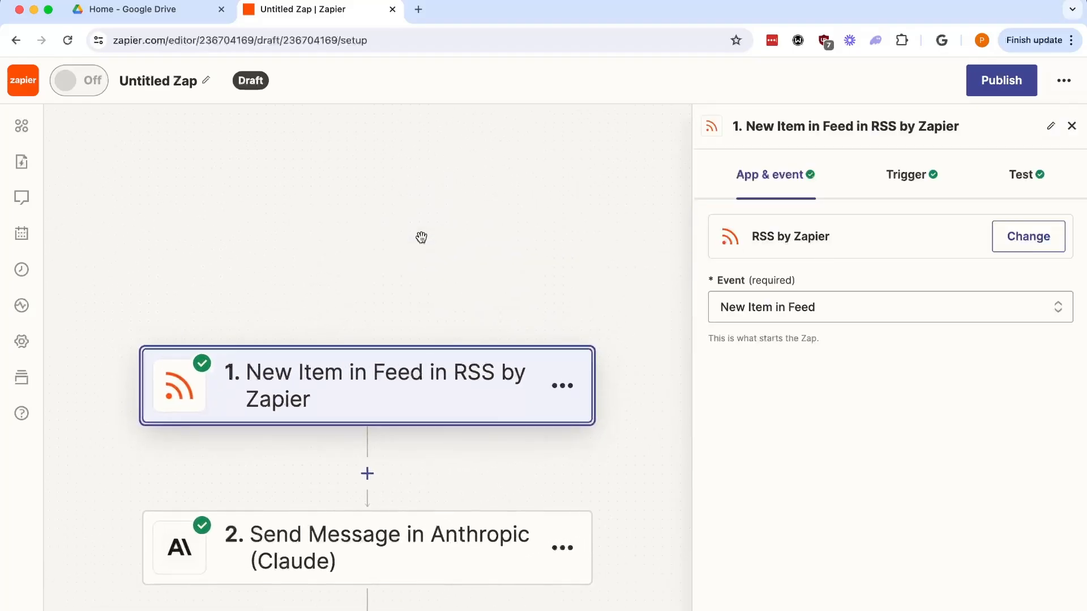
click(907, 174)
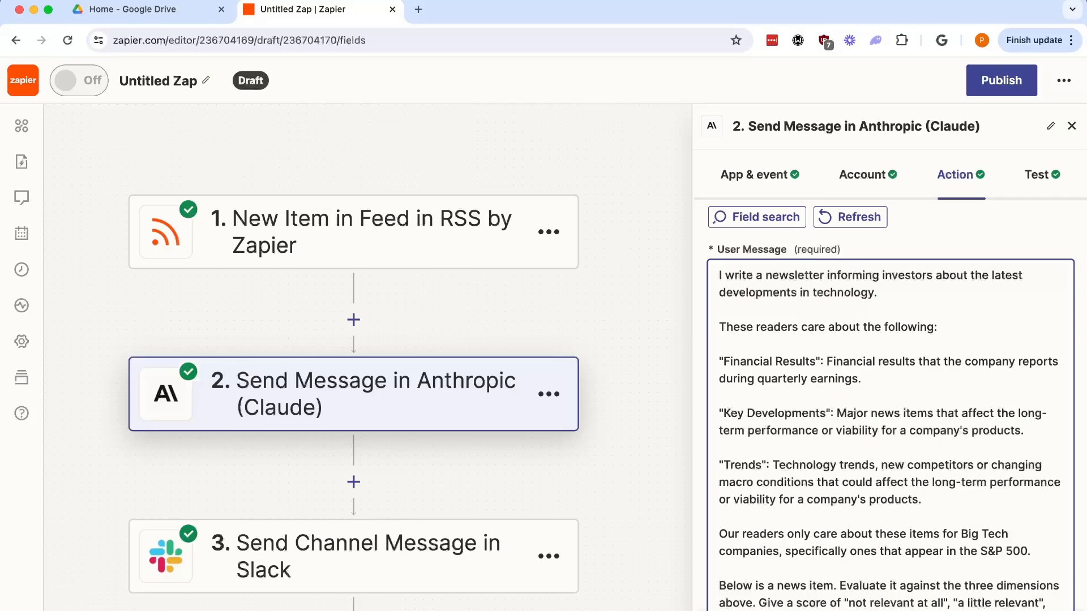
mouse_move(521, 390)
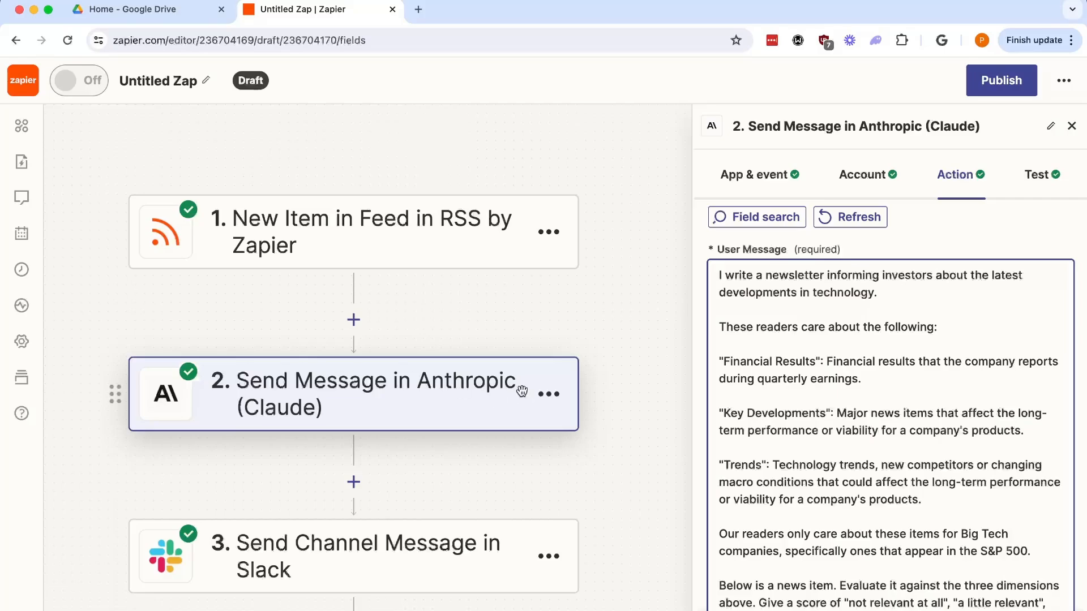
Review the prompt's <item> fields that Claude scores for investor relevance.
scroll(down, 3)
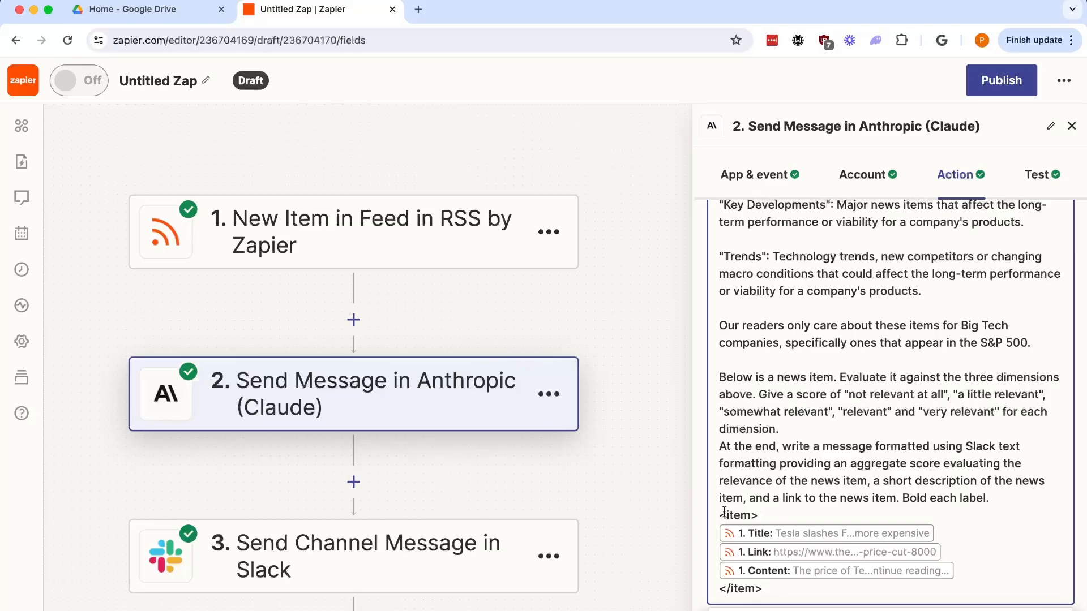
double_click(739, 516)
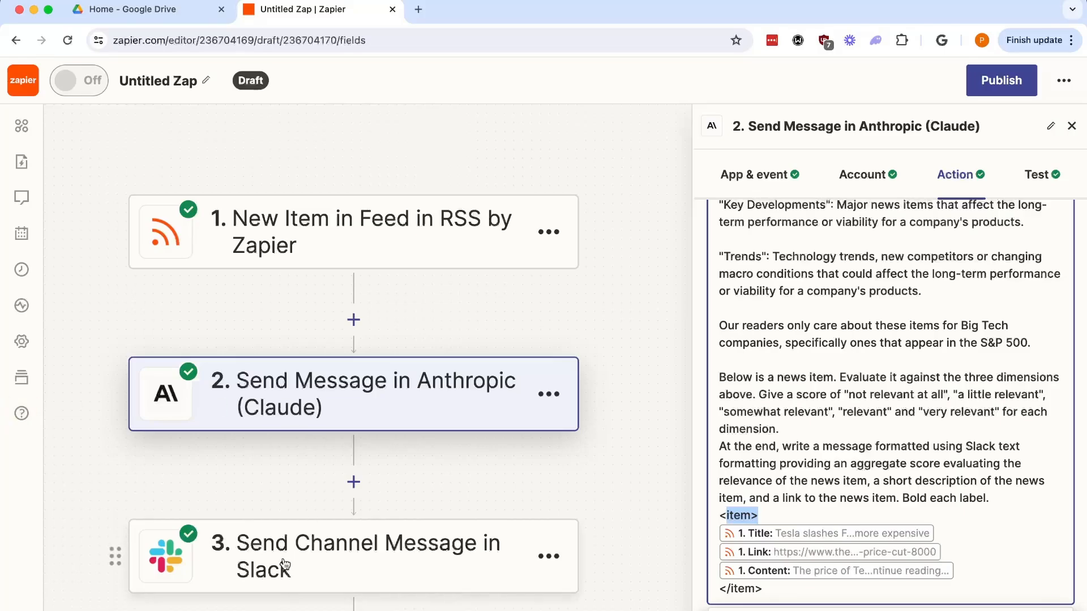
Confirm the Slack step posts Claude's response to the-verge-feed and view the scored Tesla summary in Slack.
click(354, 557)
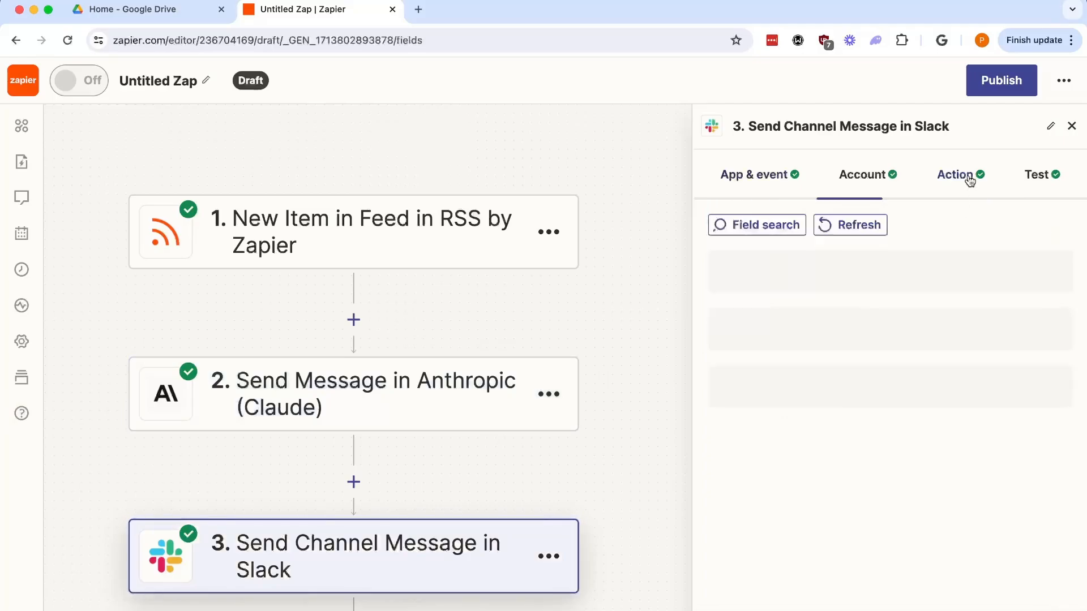
click(956, 174)
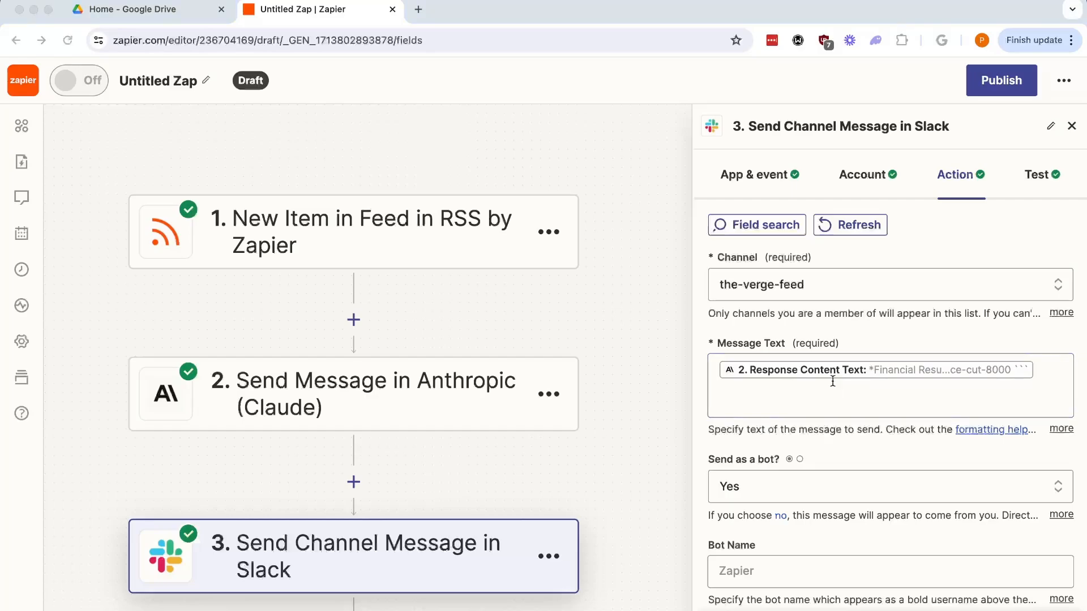
click(143, 9)
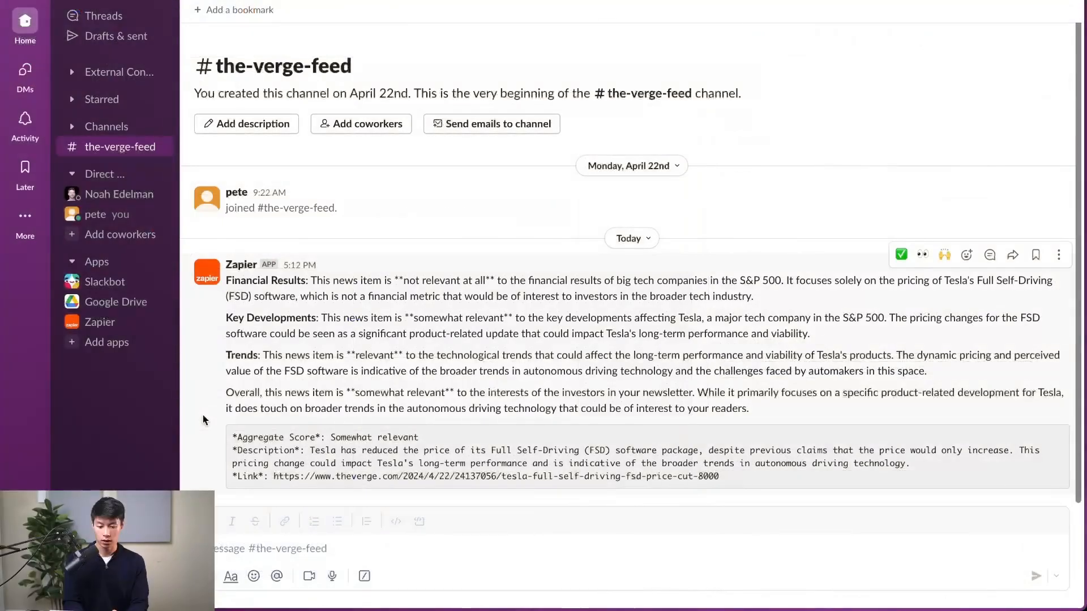